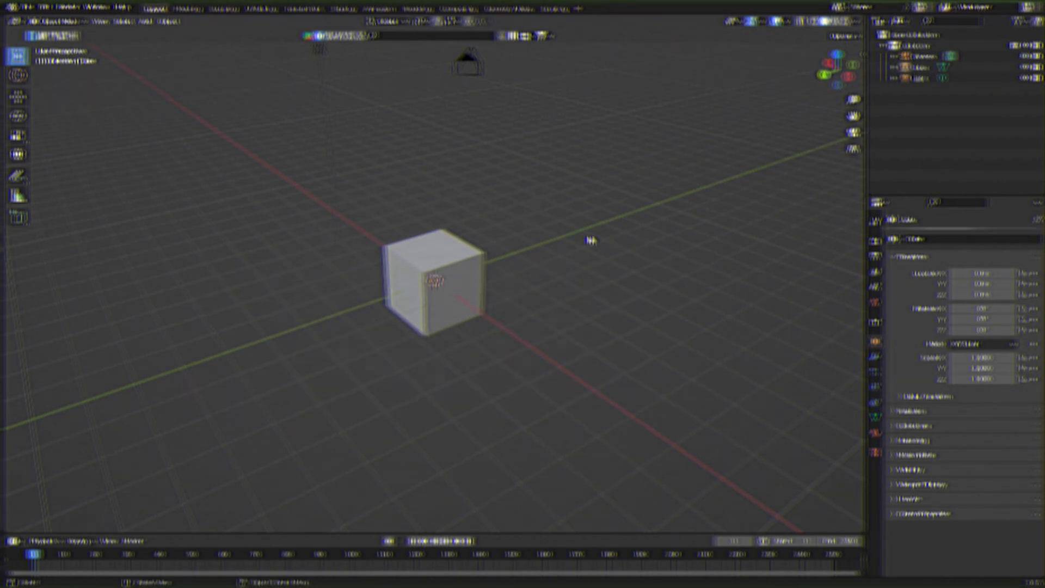
# Toggle viewport overlays to see the reference image clearly while tracing the receiver.
pyautogui.press('alt+z')
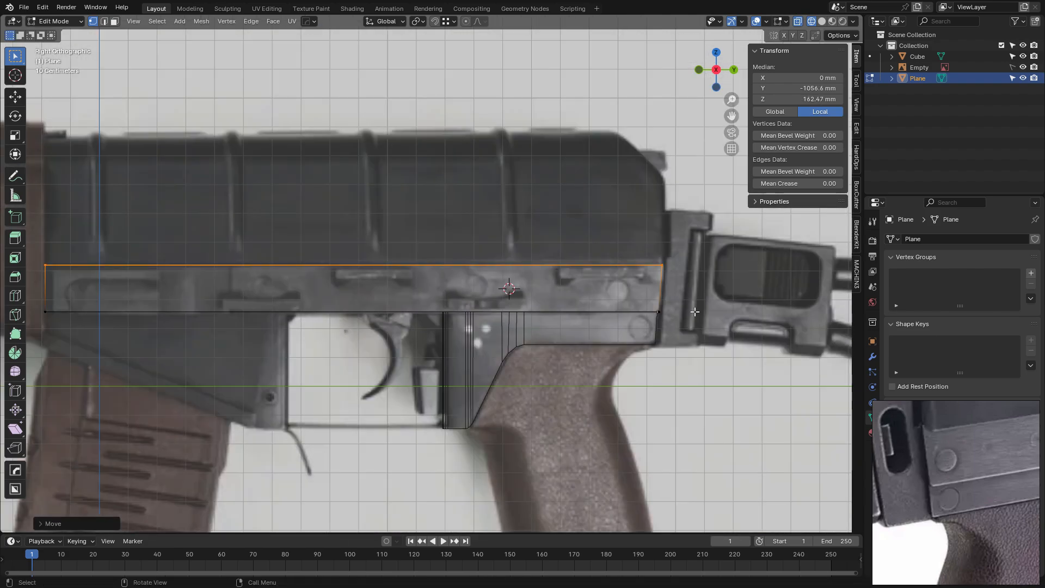
# Shape the magazine well and grip planes in Edit Mode to follow the pistol grip profile.
pyautogui.press('Tab')
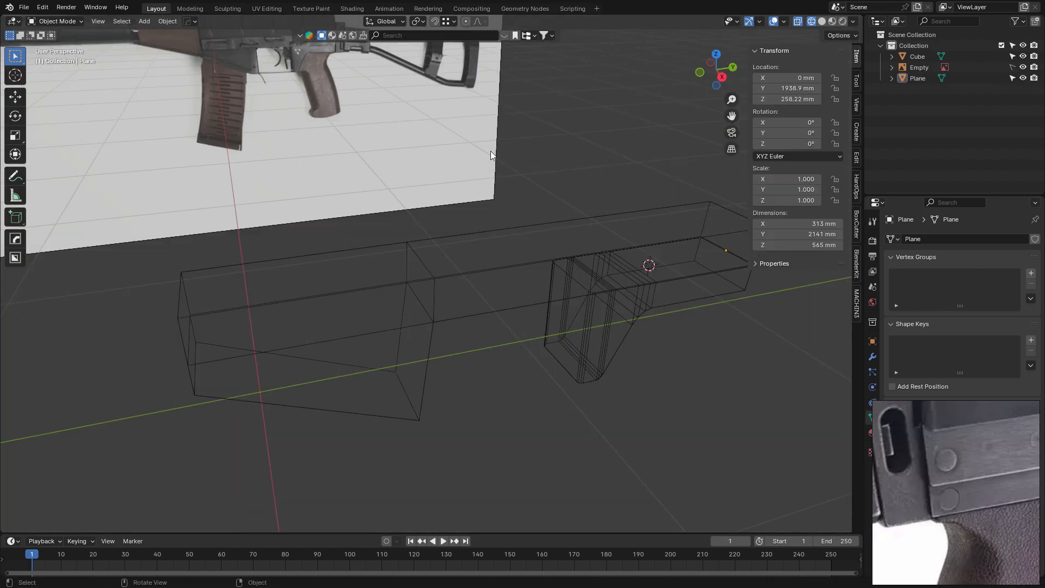
pyautogui.press('Tab')
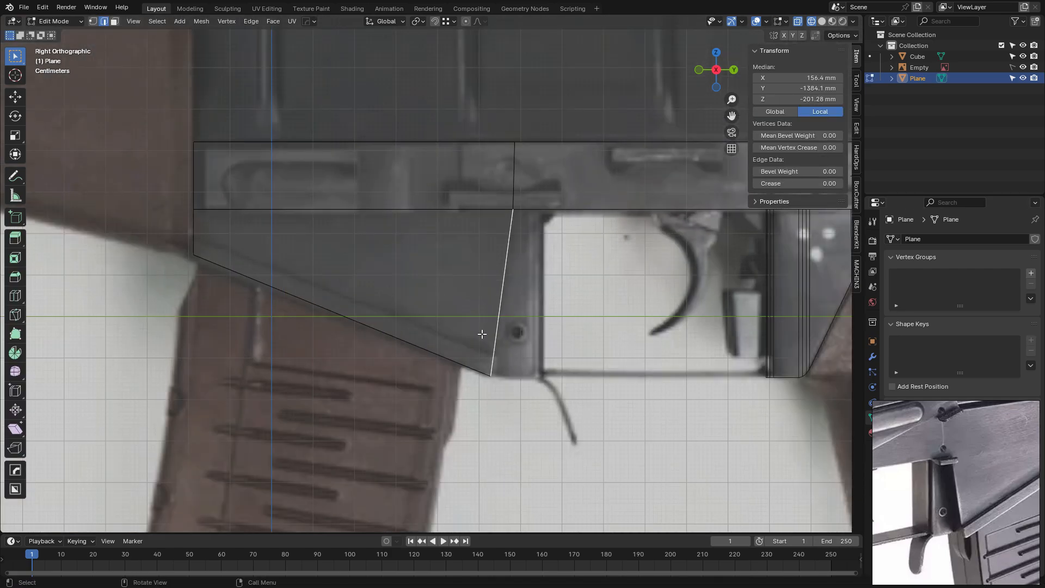
pyautogui.press('Tab')
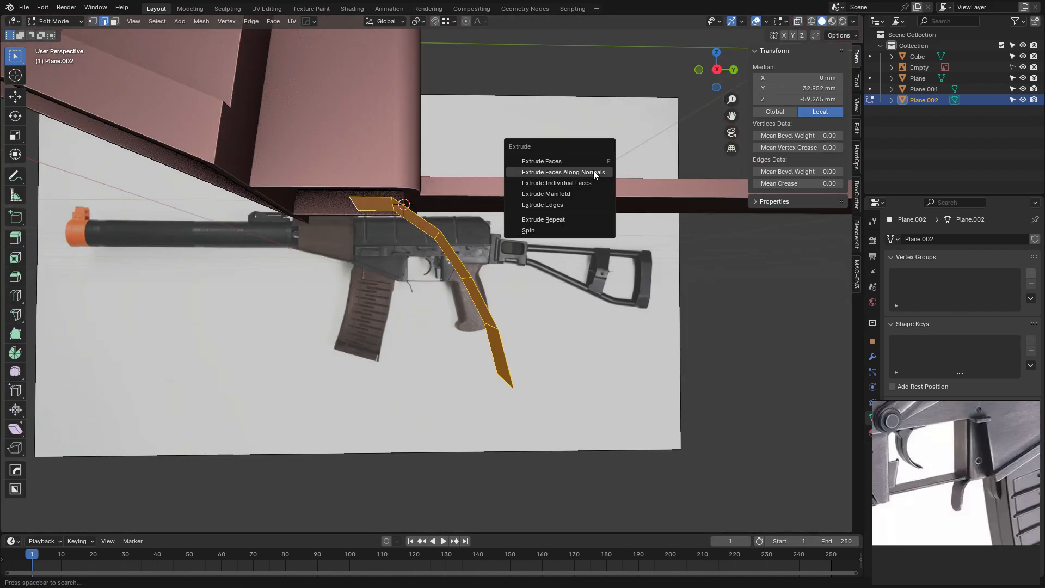
# Extrude the grip strip along normals for thickness and model the curved trigger from a new plane.
pyautogui.click(564, 172)
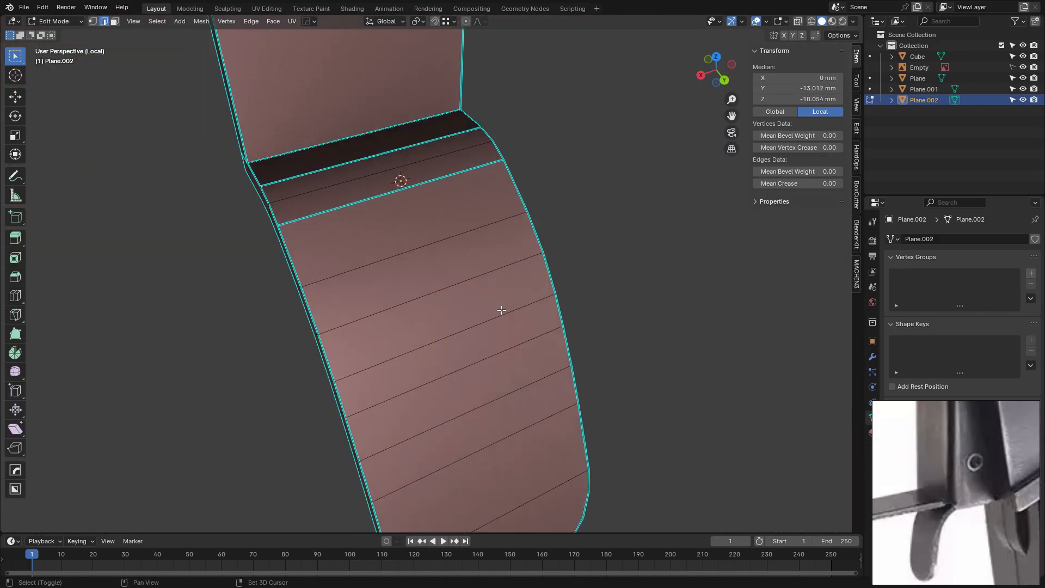
pyautogui.press('Tab')
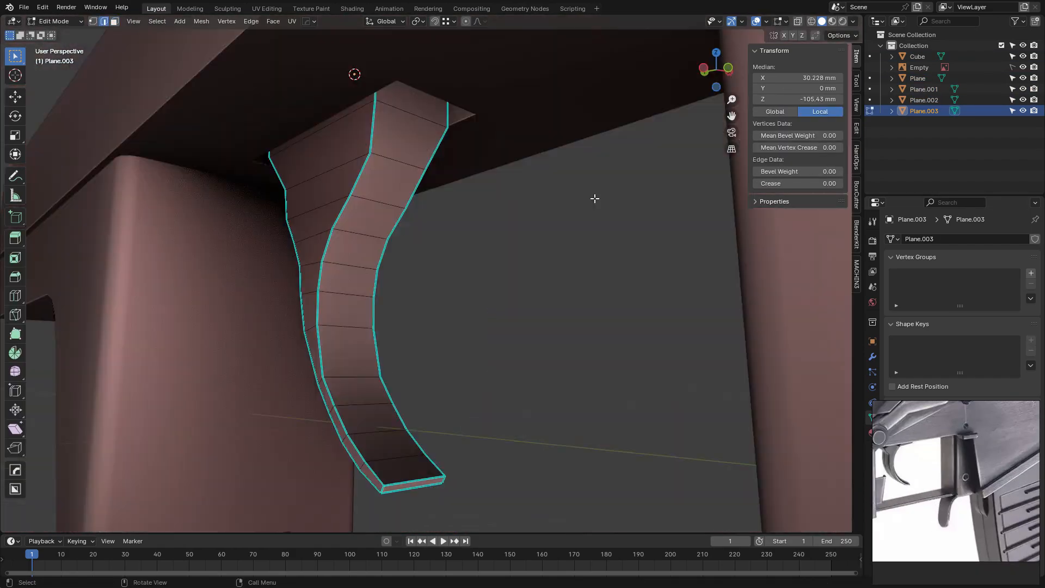
pyautogui.press('Tab')
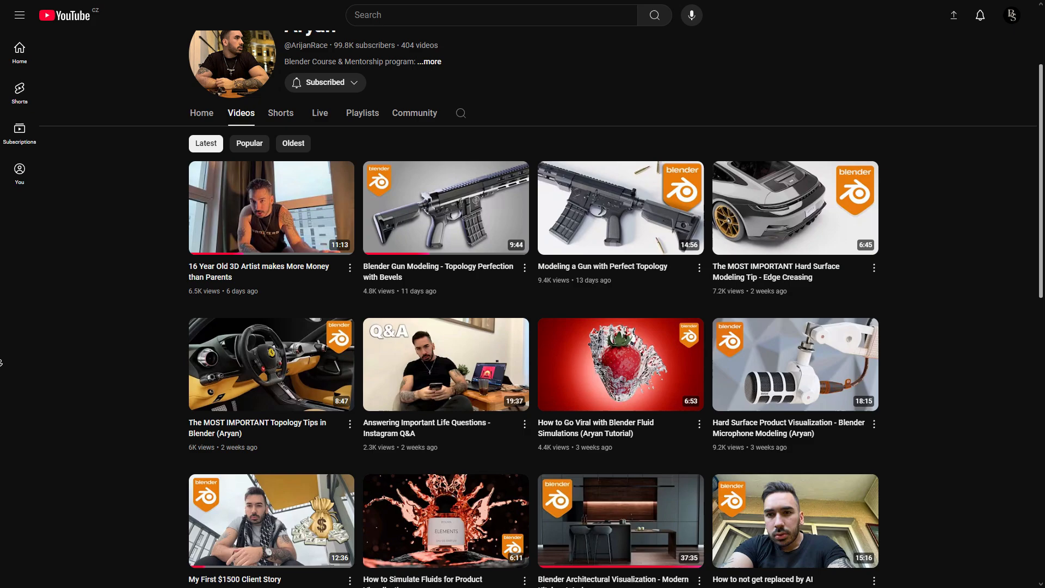
# Scroll through the YouTube channel's video listing before returning to Blender.
pyautogui.scroll(-3)
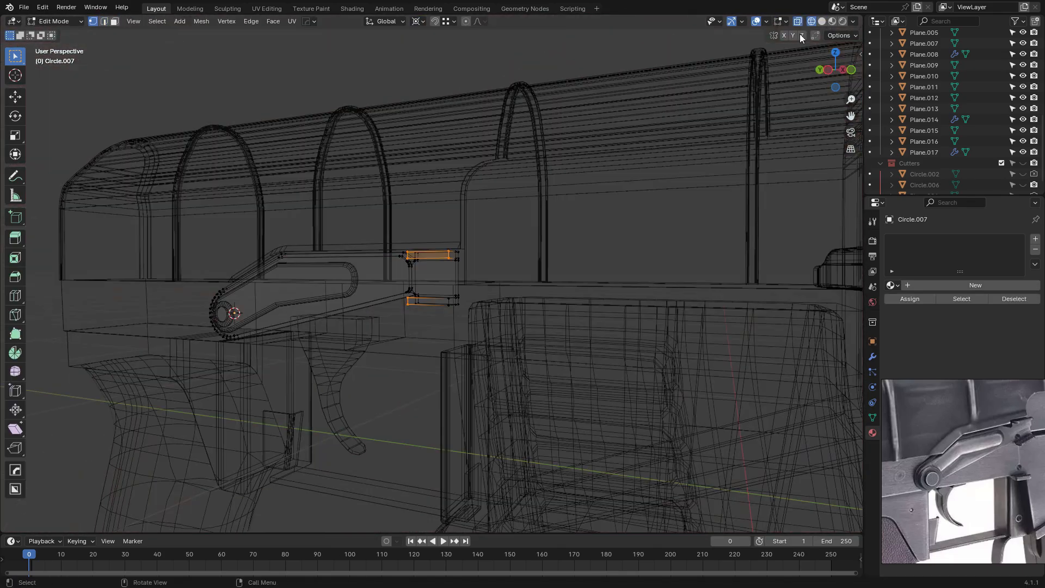
# Extrude and scale circles and planes into the receiver's side band and hooked bracket.
pyautogui.press('Tab')
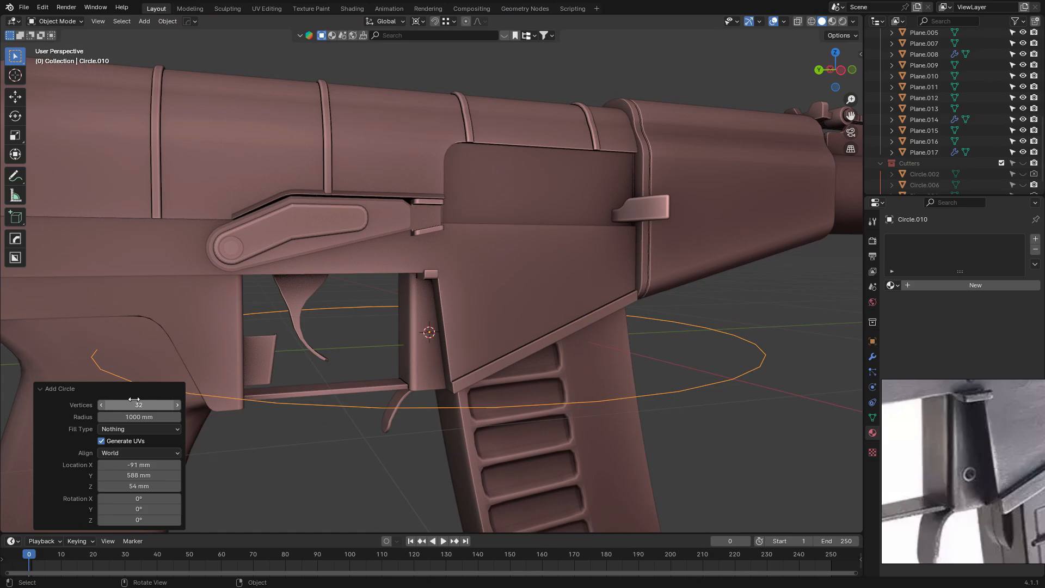
pyautogui.press('Tab')
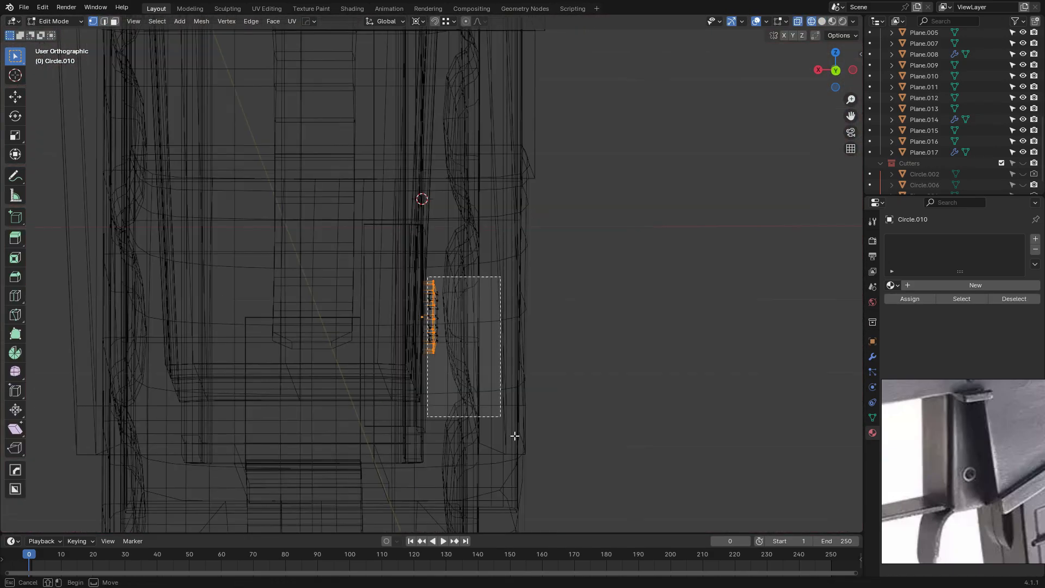
pyautogui.press('Tab')
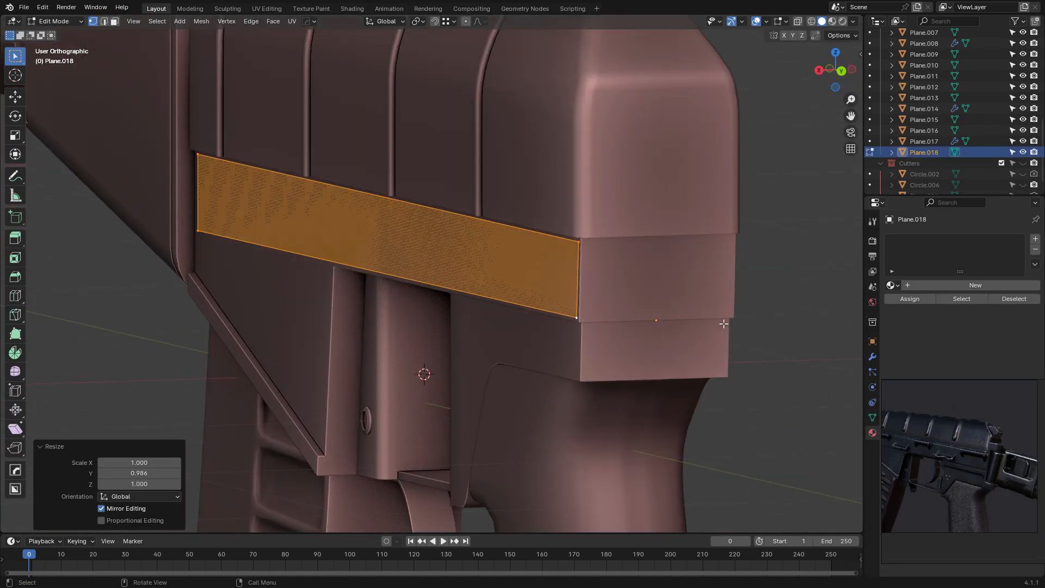
# Build the rail details and block out the boxy stock hinge housing at the receiver's rear.
pyautogui.press('Tab')
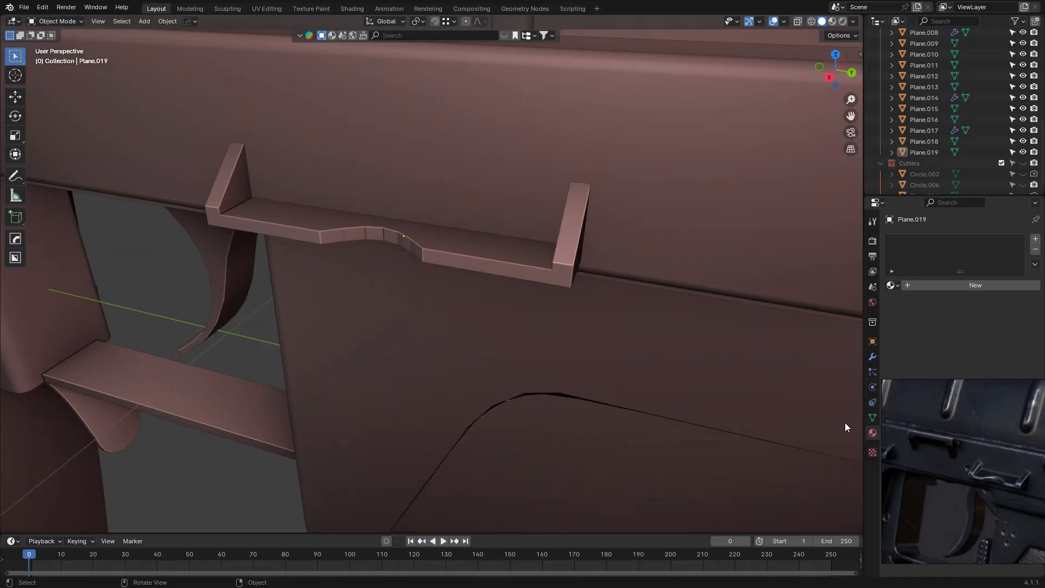
pyautogui.press('Tab')
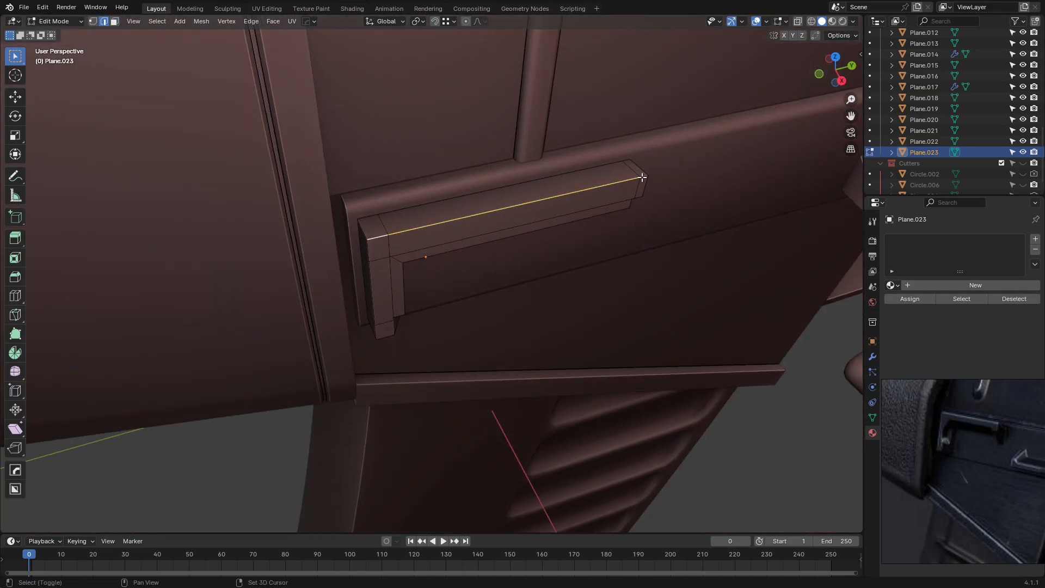
pyautogui.press('Tab')
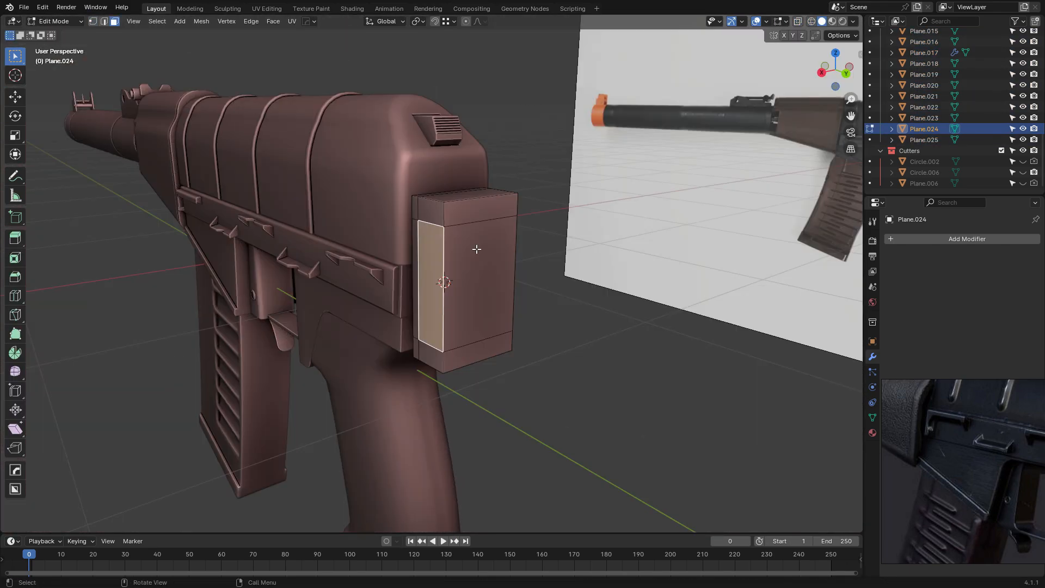
# Inset and extrude the hinge housing hollow and add a cylinder for the hinge pin.
pyautogui.press('Tab')
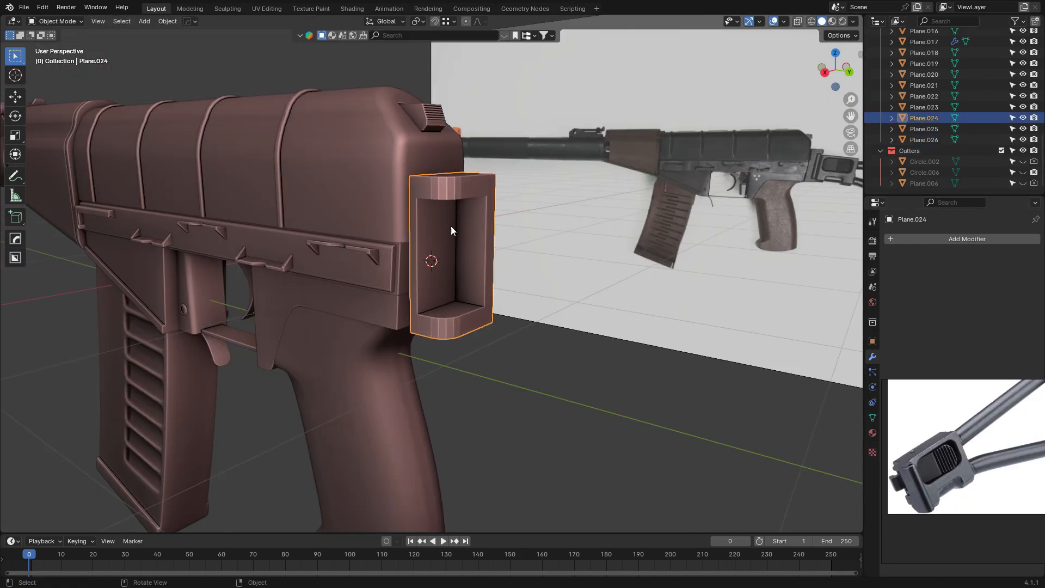
pyautogui.press('Tab')
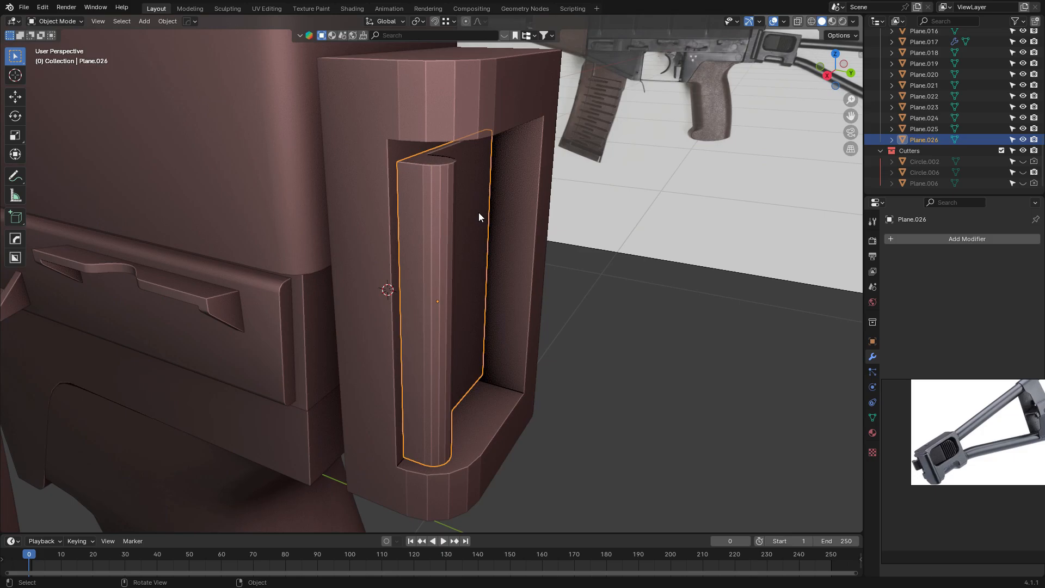
pyautogui.press('Tab')
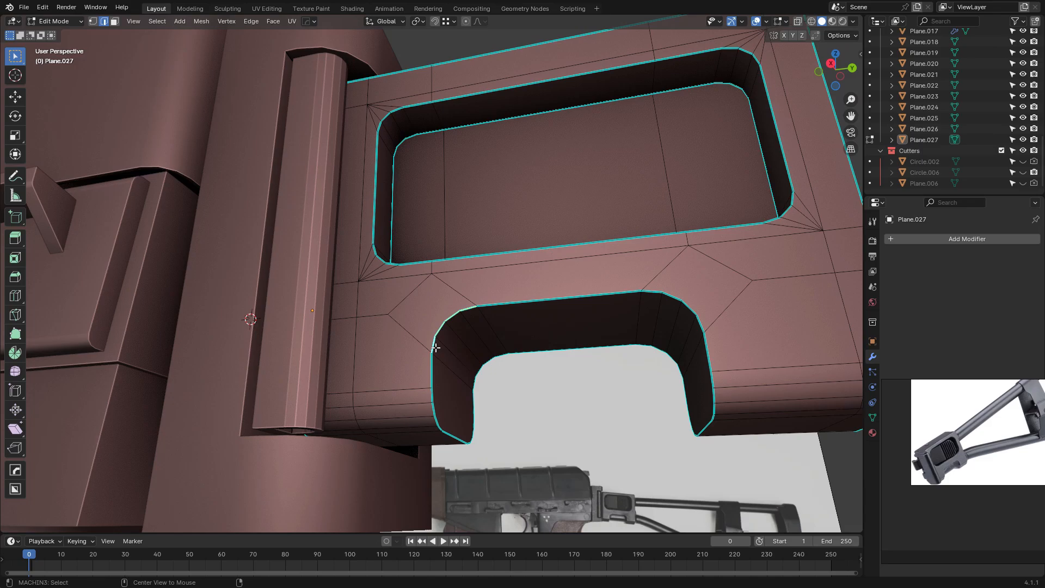
# Model the folding stock buttplate from a plane with bevelled boolean window cutouts.
pyautogui.press('Tab')
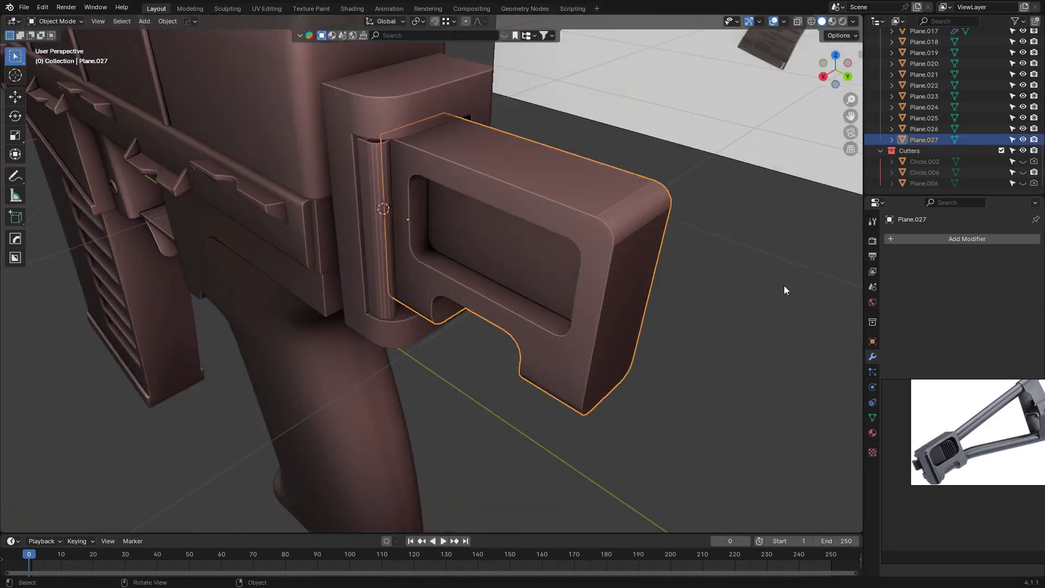
pyautogui.press('Tab')
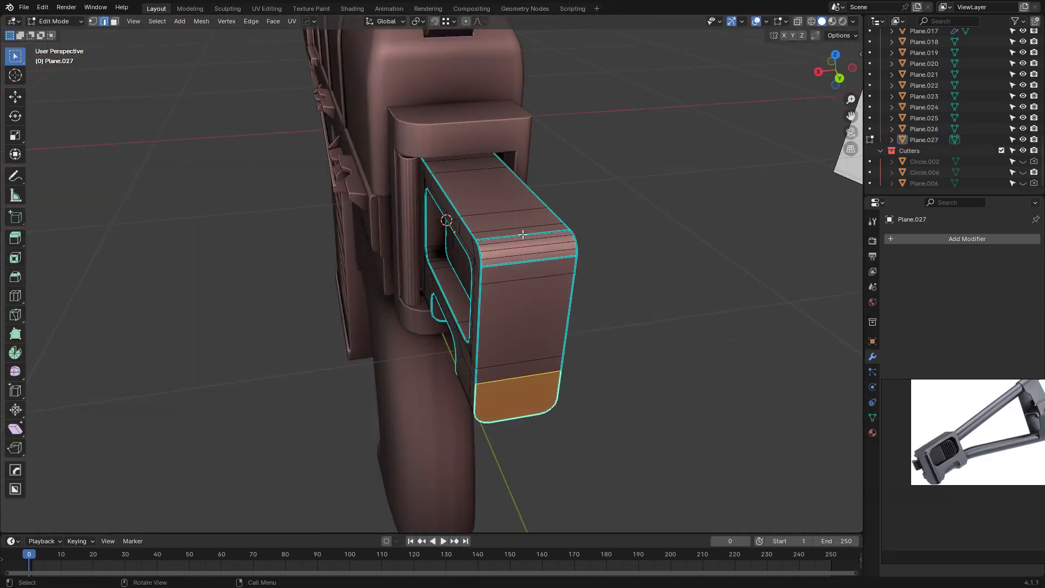
pyautogui.press('Tab')
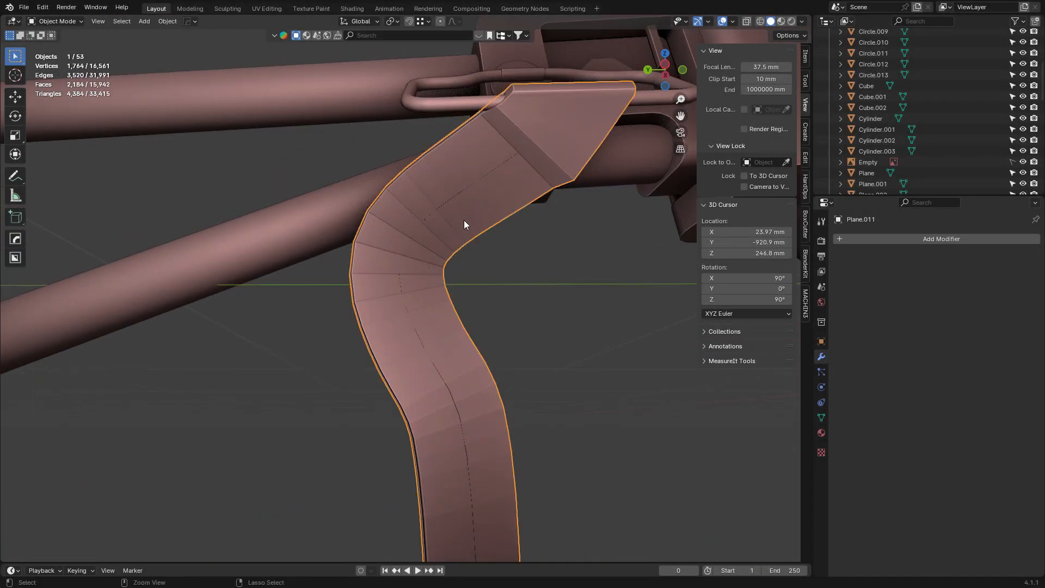